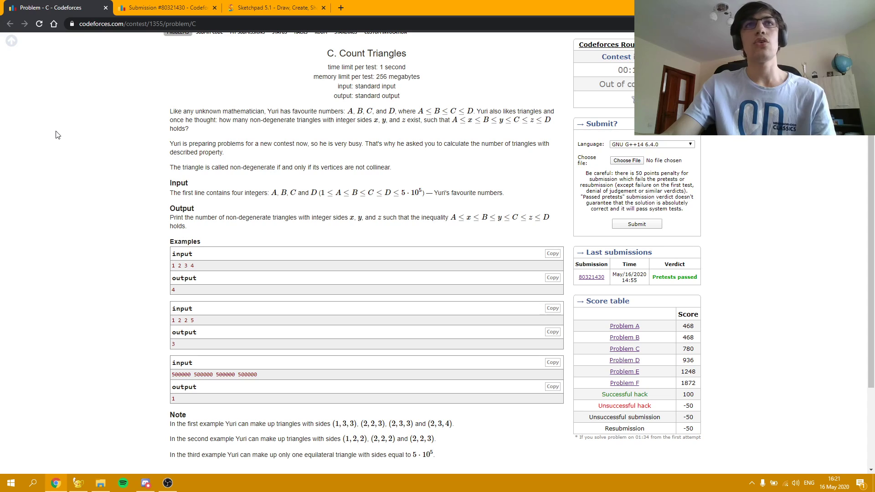
{"action": "mouse_move", "coordinate": [58, 119]}
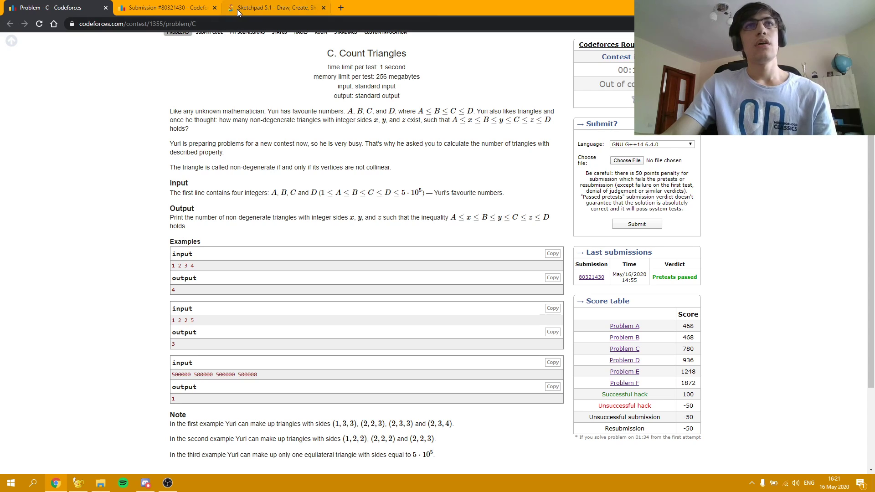
Step: On the blank Sketchpad canvas, handwrite the sides a b c and the inequality a+b>c
{"action": "left_click", "coordinate": [273, 7]}
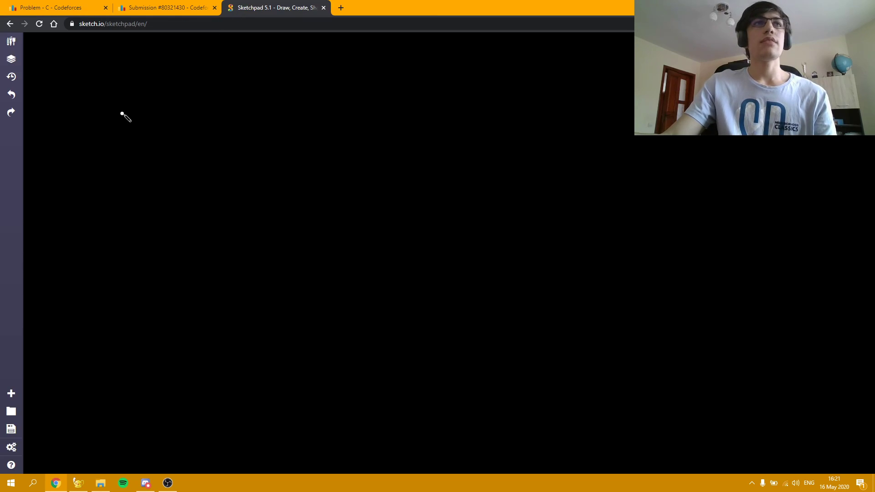
{"action": "left_click_drag", "start_coordinate": [123, 115], "coordinate": [103, 92]}
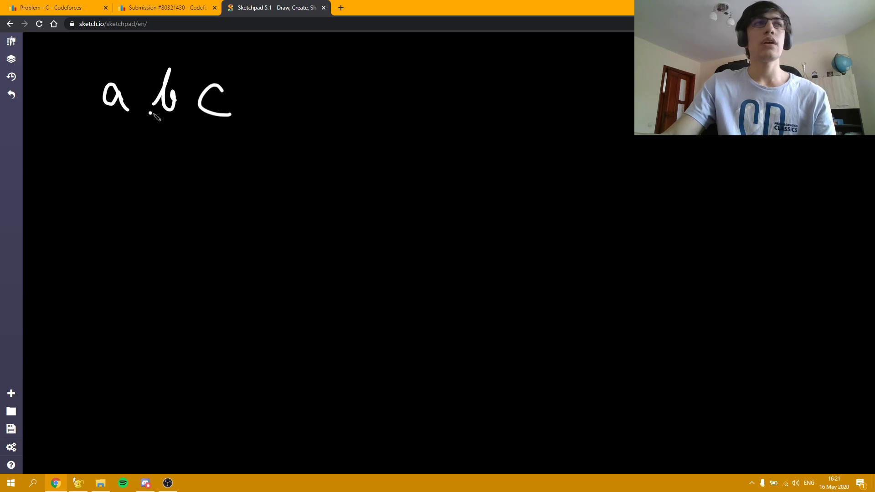
{"action": "mouse_move", "coordinate": [165, 118]}
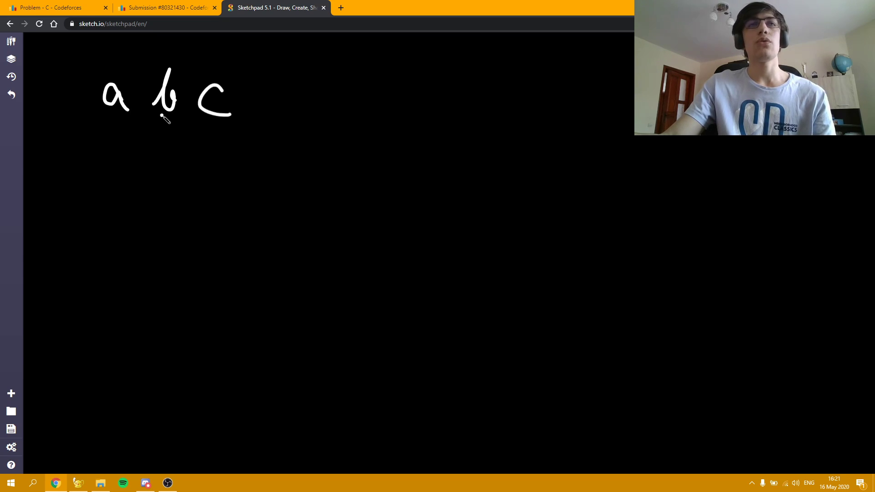
{"action": "mouse_move", "coordinate": [121, 163]}
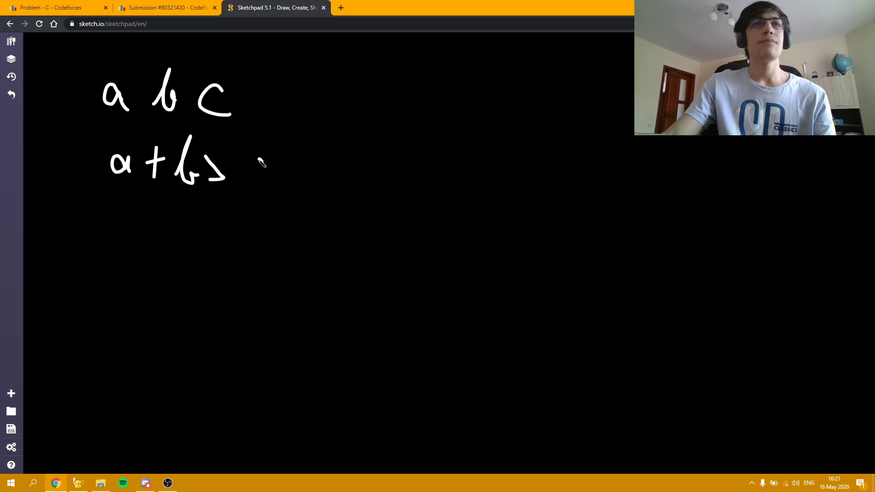
{"action": "left_click_drag", "start_coordinate": [262, 162], "coordinate": [257, 187]}
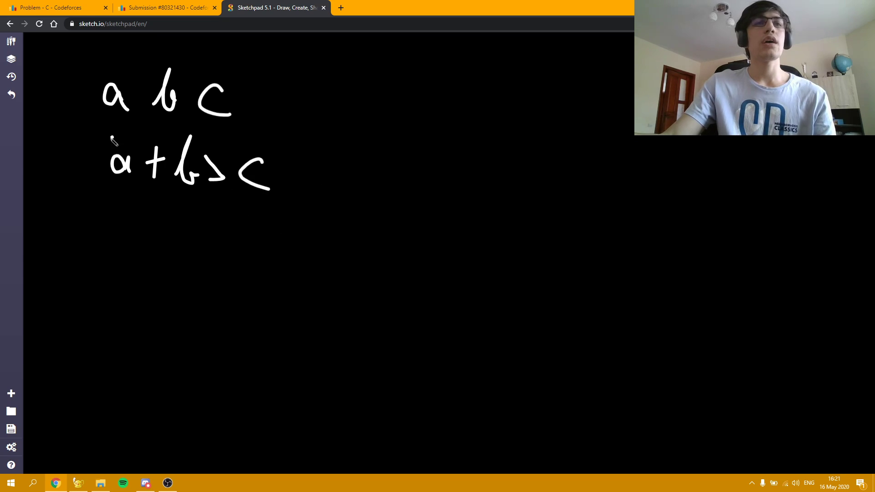
{"action": "mouse_move", "coordinate": [190, 133]}
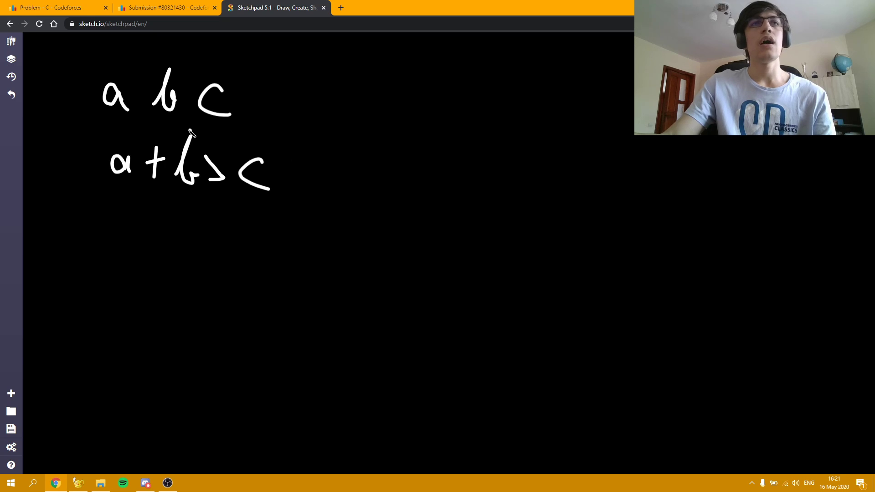
{"action": "mouse_move", "coordinate": [96, 226]}
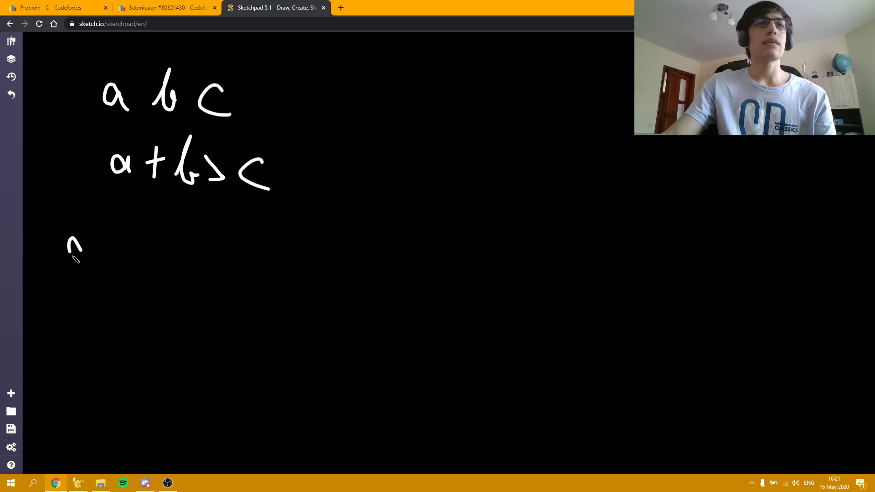
Step: Handwrite the notation dp[i][j] on a new line below the inequality
{"action": "left_click_drag", "start_coordinate": [73, 240], "coordinate": [195, 248]}
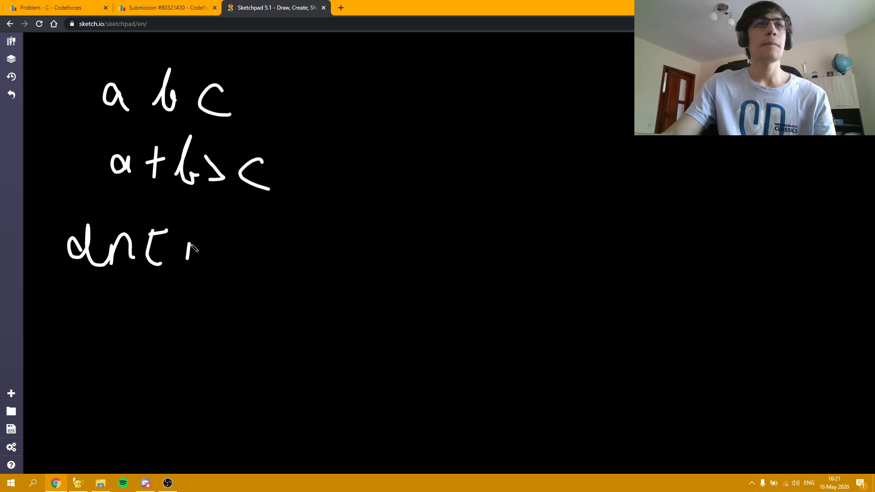
{"action": "left_click_drag", "start_coordinate": [200, 263], "coordinate": [289, 252]}
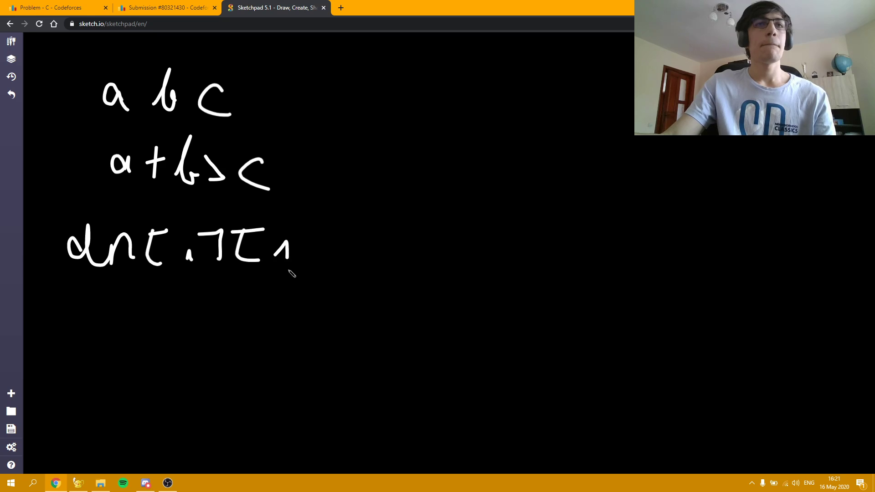
{"action": "left_click_drag", "start_coordinate": [282, 228], "coordinate": [313, 279]}
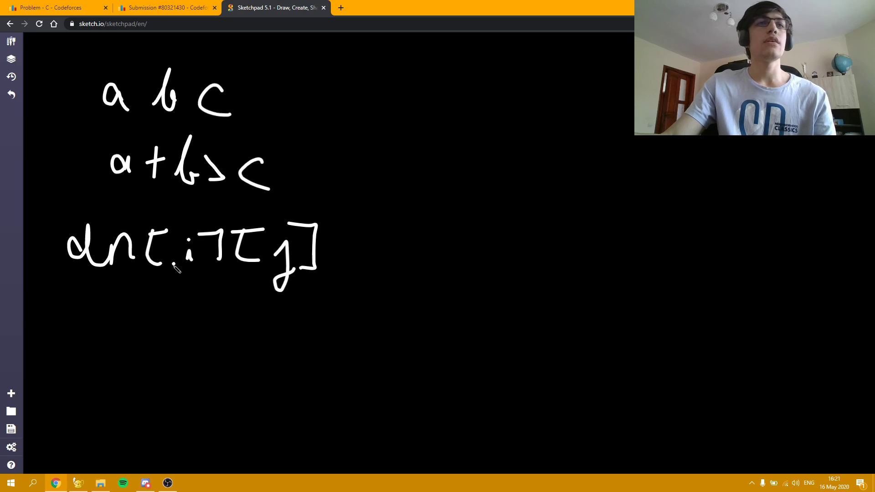
{"action": "mouse_move", "coordinate": [223, 268]}
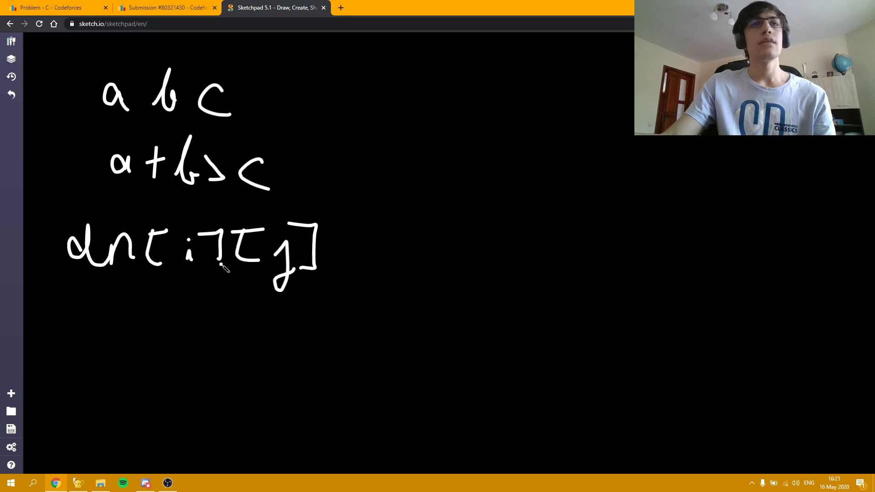
{"action": "mouse_move", "coordinate": [332, 302]}
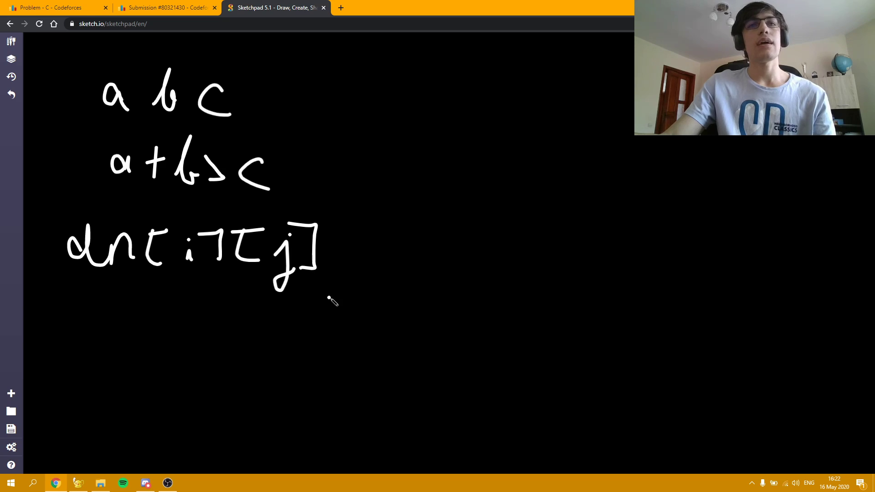
{"action": "mouse_move", "coordinate": [285, 299]}
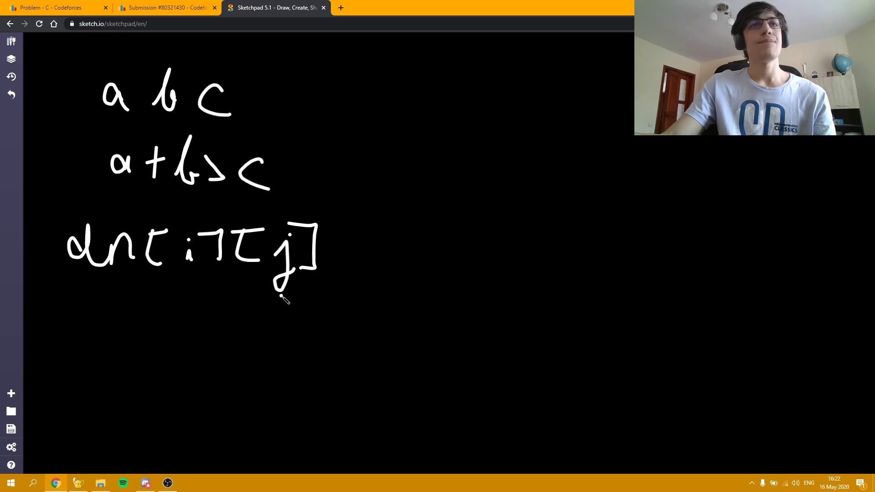
Step: Handwrite the base case i = 1, a ≤ j ≤ b, dp[1][j] = 1 below dp[i][j]
{"action": "left_click_drag", "start_coordinate": [111, 313], "coordinate": [117, 352]}
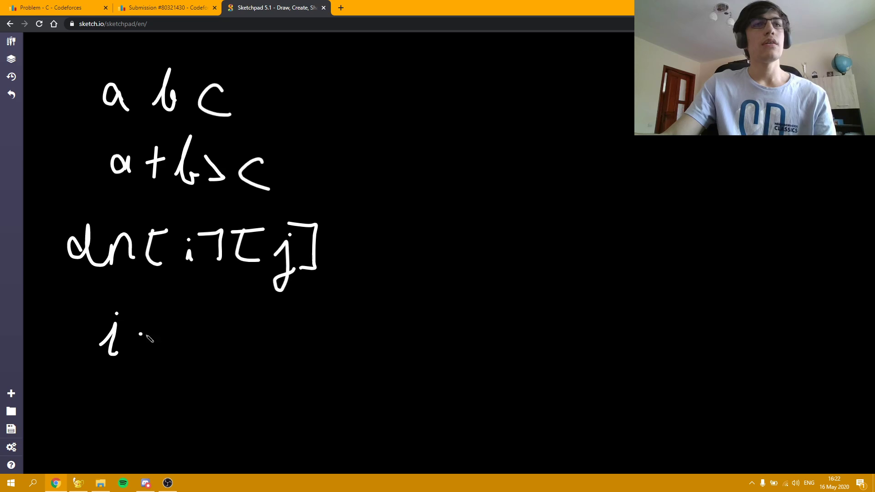
{"action": "left_click_drag", "start_coordinate": [139, 334], "coordinate": [212, 335]}
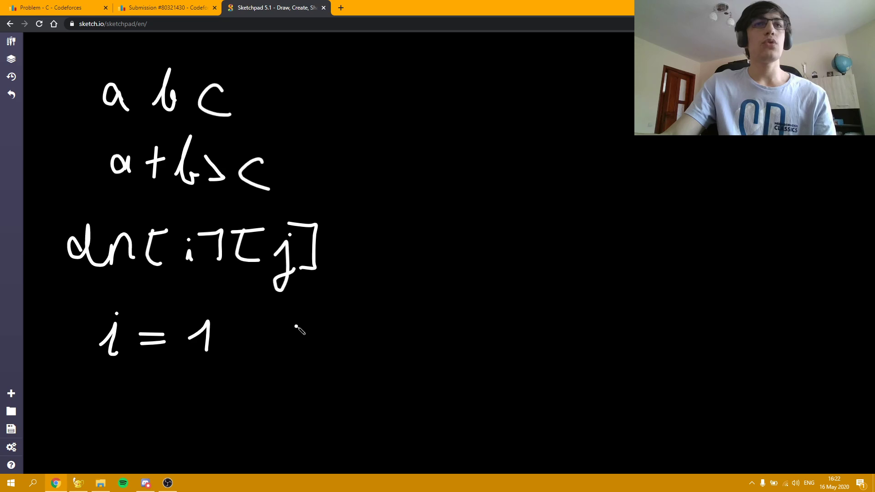
{"action": "left_click_drag", "start_coordinate": [290, 321], "coordinate": [329, 340]}
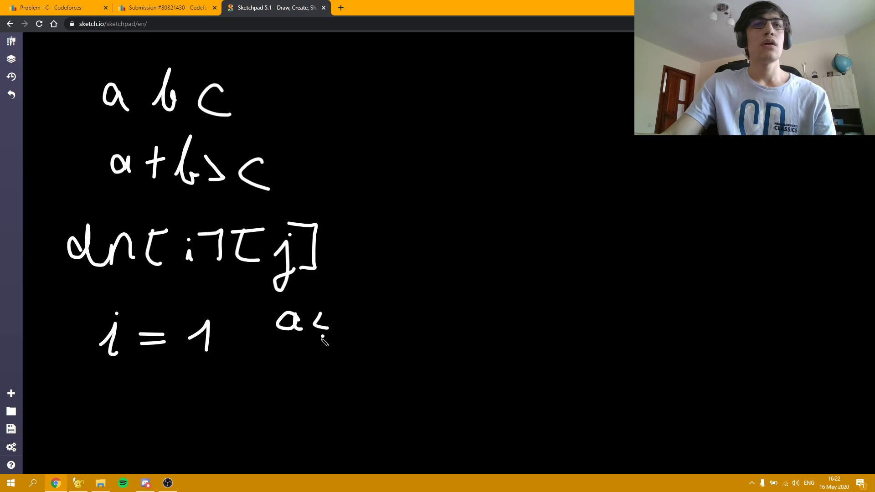
{"action": "left_click_drag", "start_coordinate": [323, 329], "coordinate": [399, 340]}
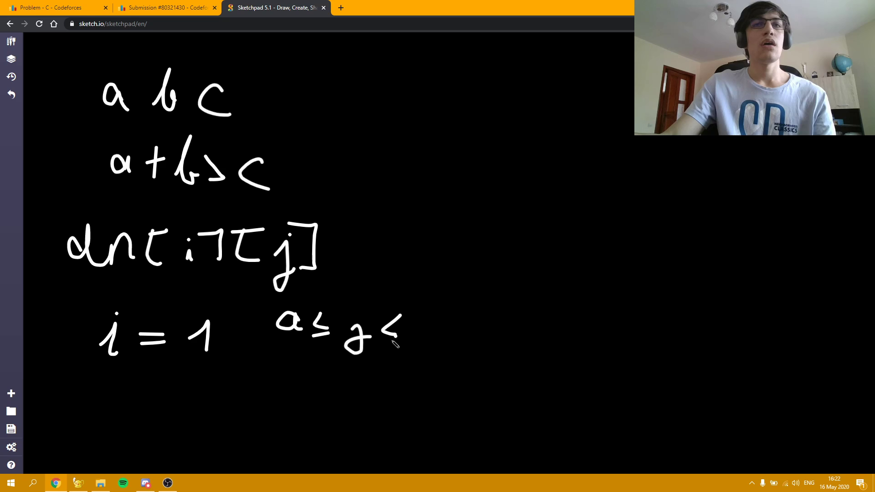
{"action": "left_click_drag", "start_coordinate": [391, 344], "coordinate": [436, 318]}
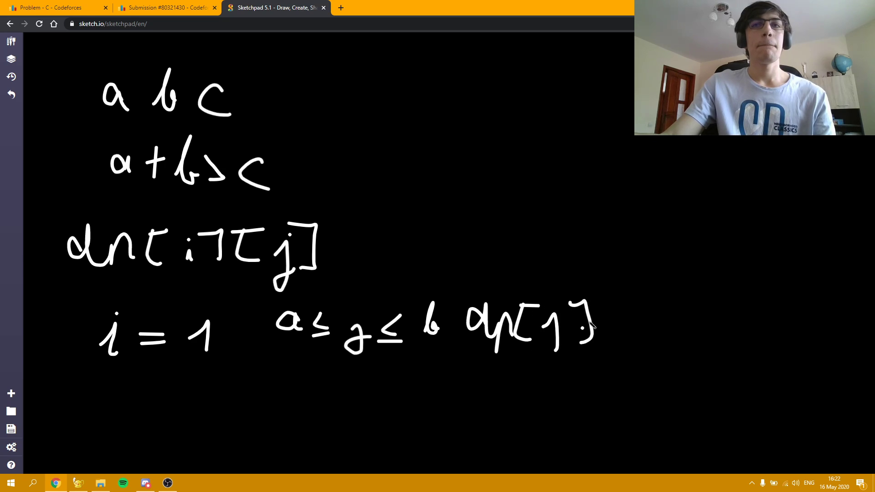
{"action": "left_click_drag", "start_coordinate": [591, 312], "coordinate": [642, 346]}
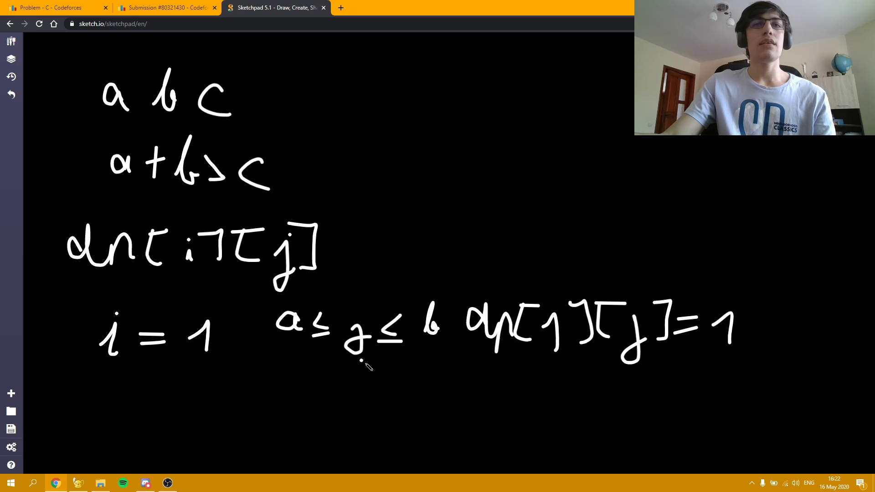
{"action": "mouse_move", "coordinate": [307, 419]}
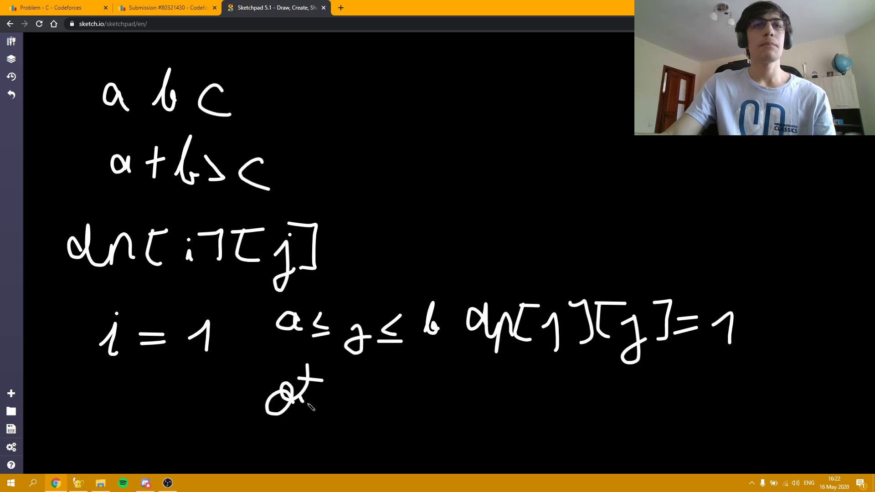
Step: Start an 'otherwise,' line beneath the base case
{"action": "left_click_drag", "start_coordinate": [323, 396], "coordinate": [402, 413]}
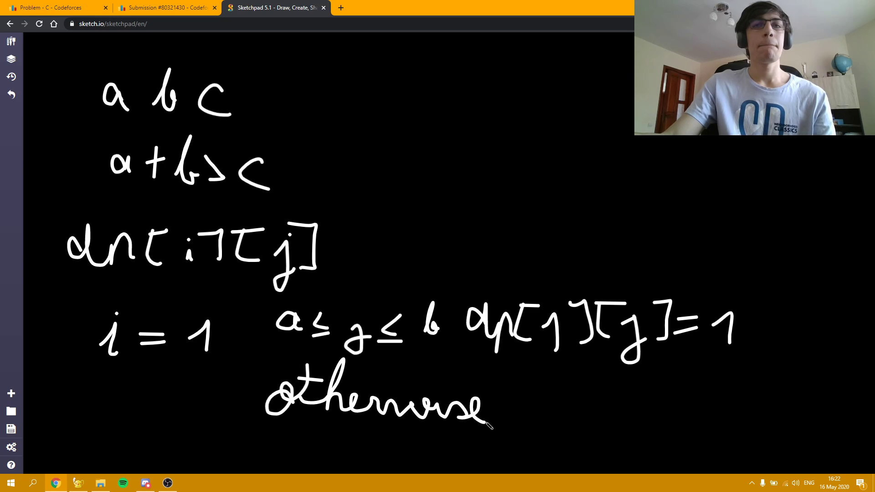
{"action": "left_click_drag", "start_coordinate": [504, 416], "coordinate": [575, 415]}
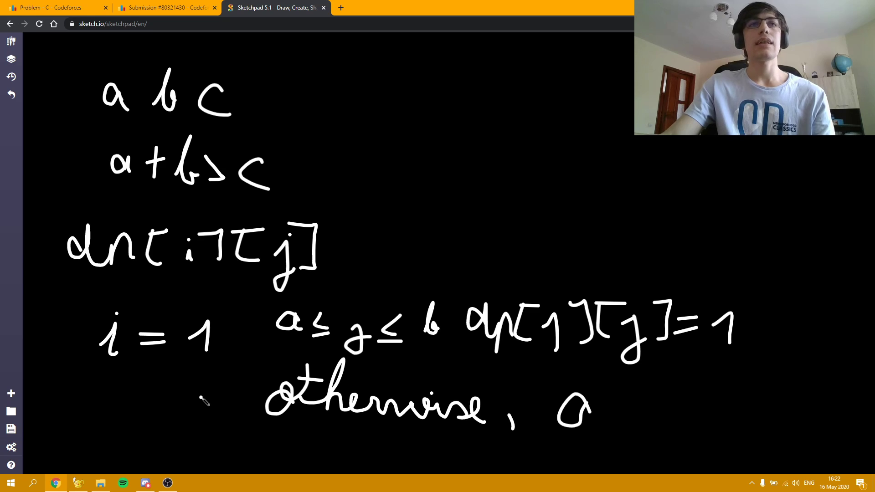
Step: Undo the base-case lines and handwrite the recurrence dp[2][j] = Σ dp[1][x] for x from j−c to j−b
{"action": "left_click", "coordinate": [11, 94]}
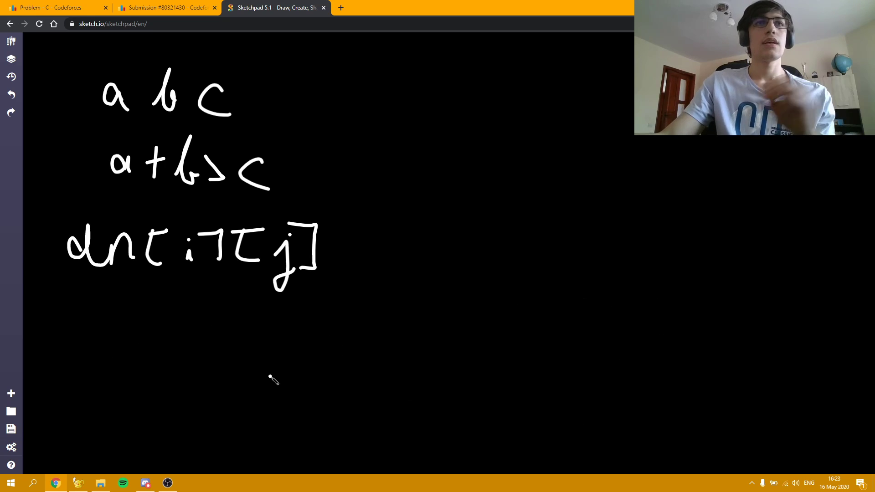
{"action": "mouse_move", "coordinate": [166, 339]}
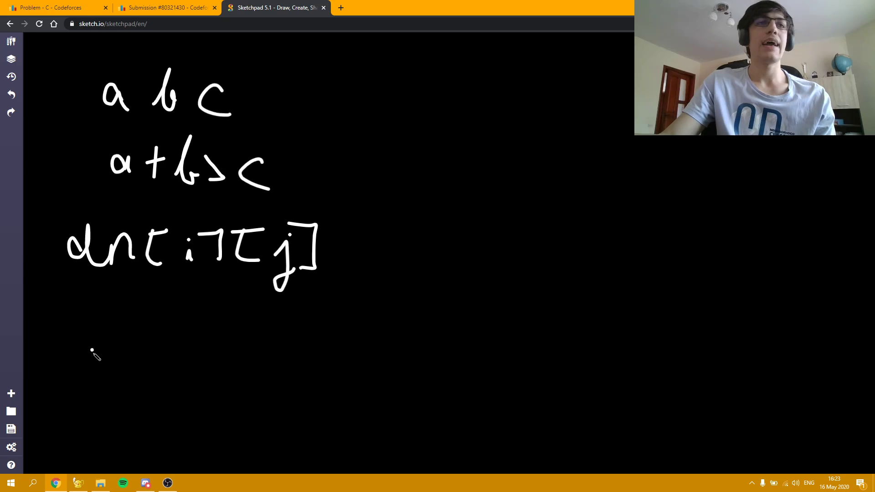
{"action": "left_click_drag", "start_coordinate": [73, 324], "coordinate": [179, 340]}
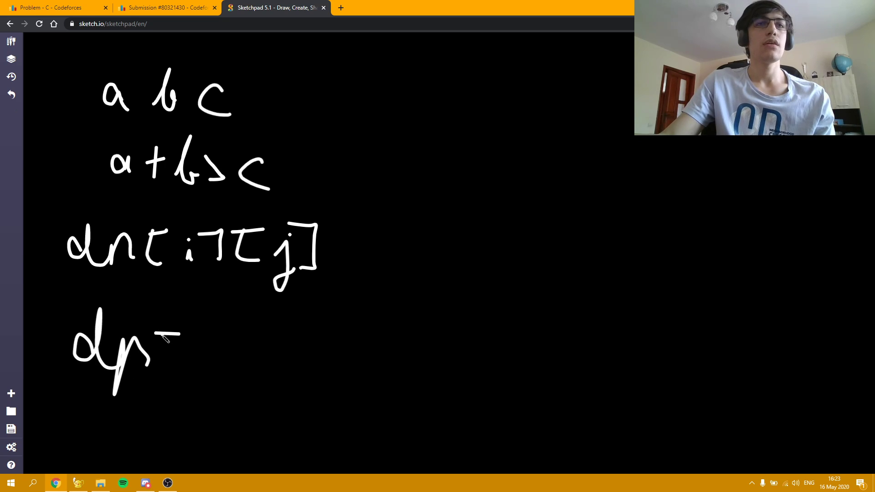
{"action": "left_click_drag", "start_coordinate": [162, 346], "coordinate": [223, 357]}
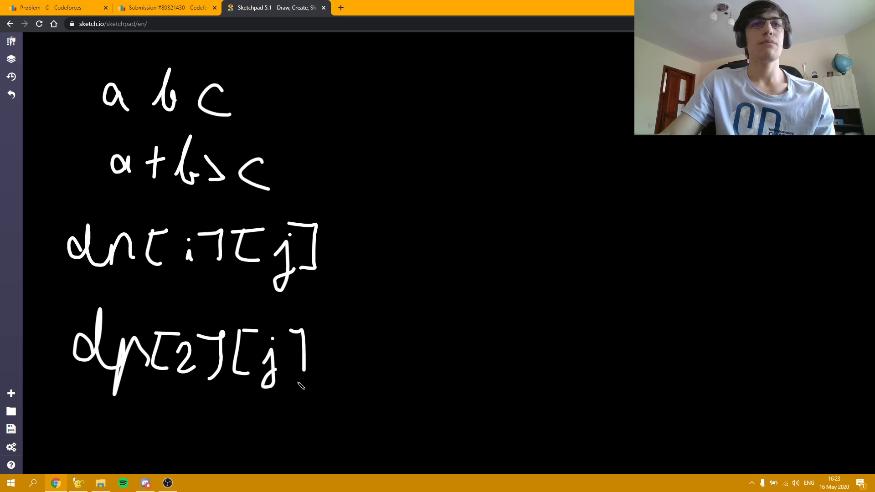
{"action": "left_click_drag", "start_coordinate": [329, 347], "coordinate": [413, 368]}
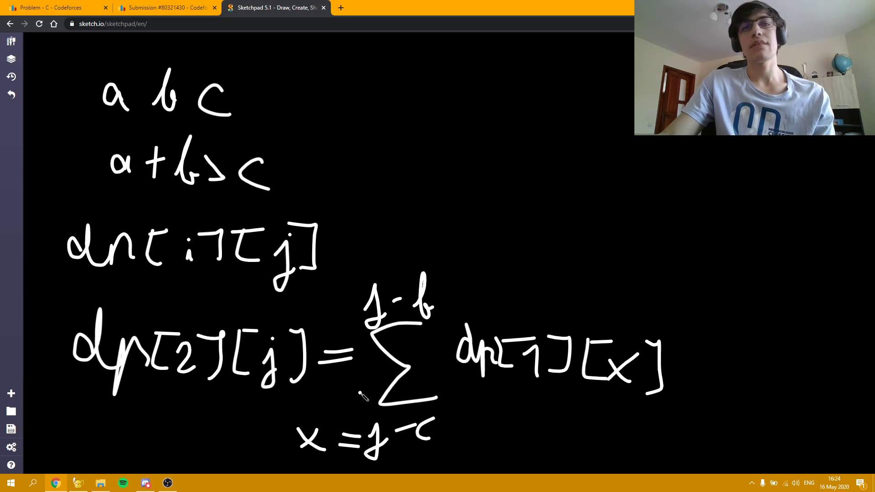
{"action": "mouse_move", "coordinate": [460, 456]}
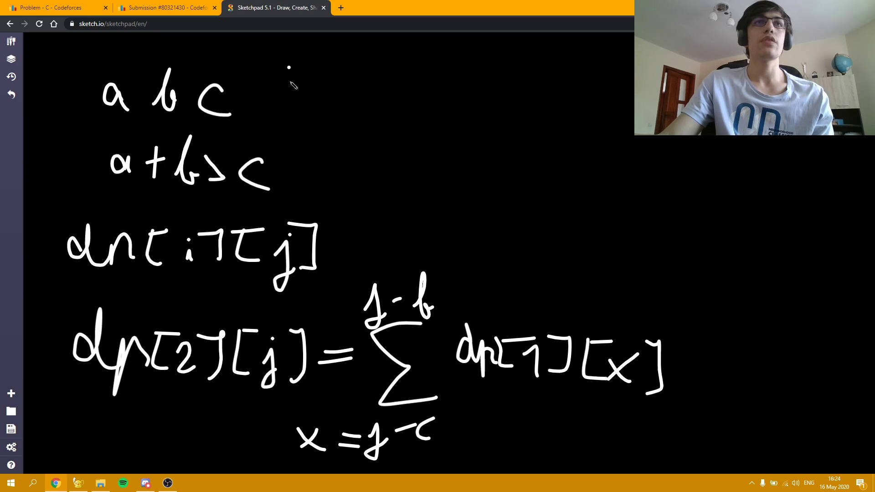
{"action": "mouse_move", "coordinate": [381, 204]}
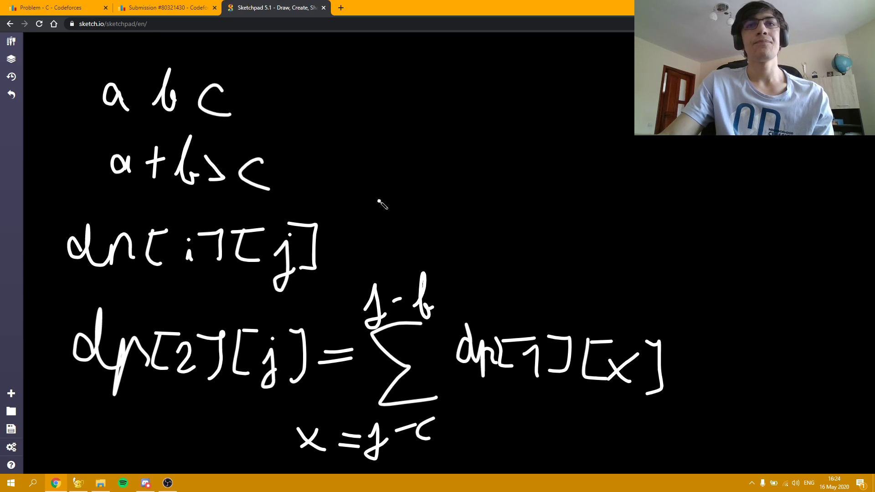
{"action": "mouse_move", "coordinate": [420, 287]}
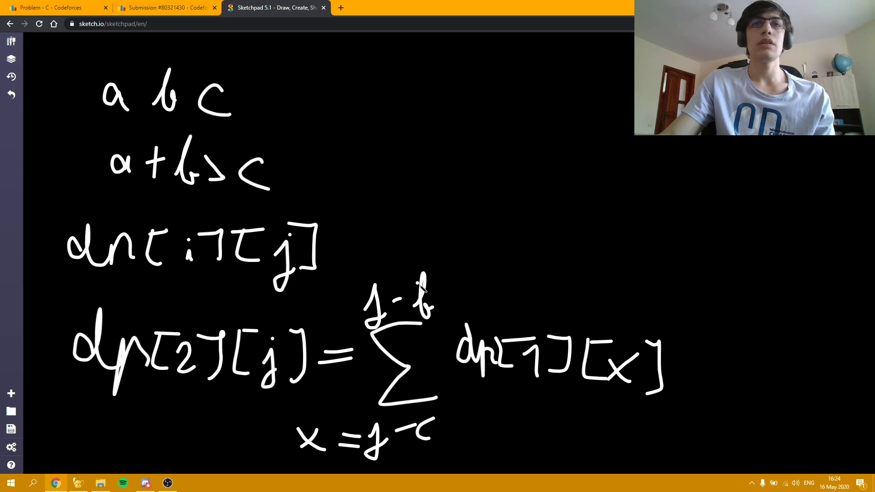
{"action": "mouse_move", "coordinate": [459, 262]}
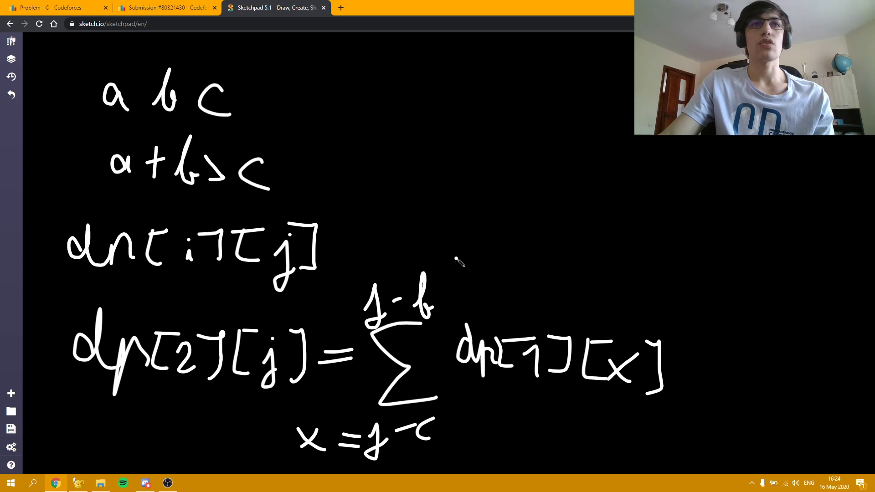
{"action": "mouse_move", "coordinate": [377, 202]}
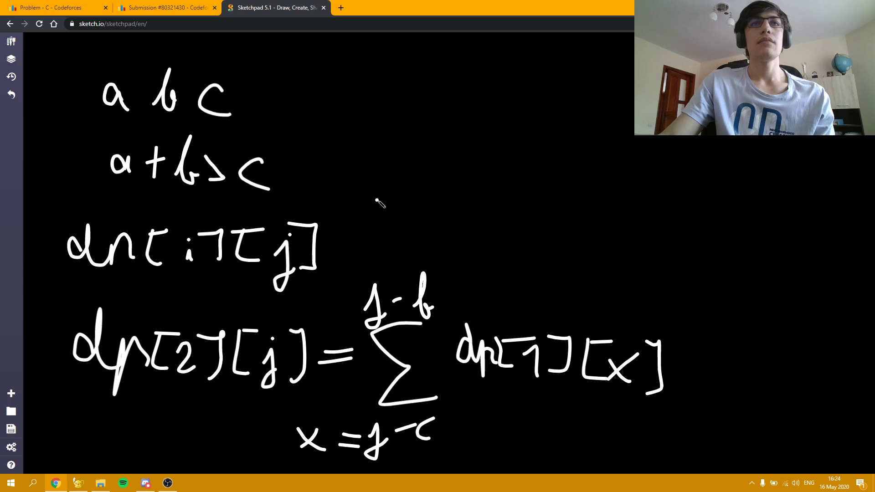
{"action": "mouse_move", "coordinate": [310, 295]}
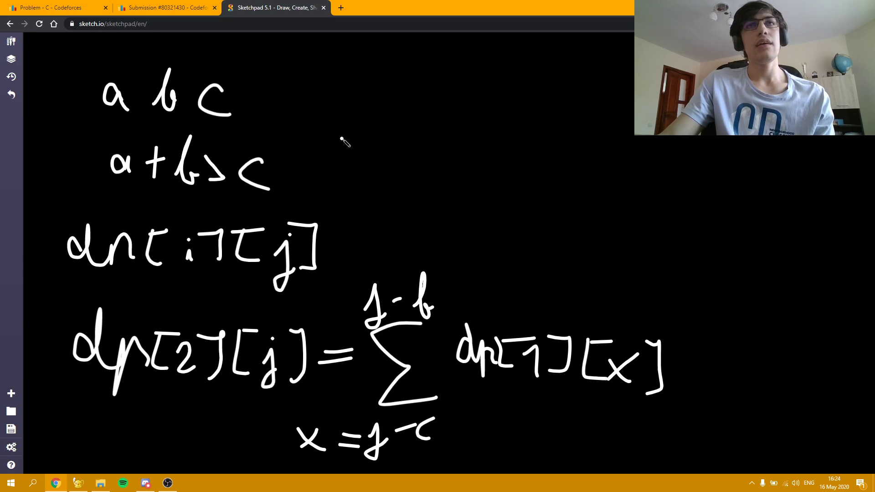
{"action": "mouse_move", "coordinate": [346, 152]}
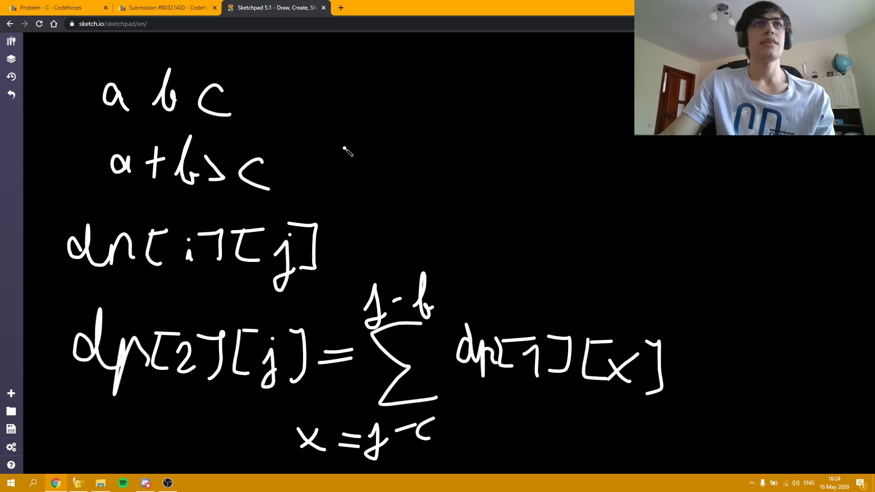
{"action": "mouse_move", "coordinate": [340, 158]}
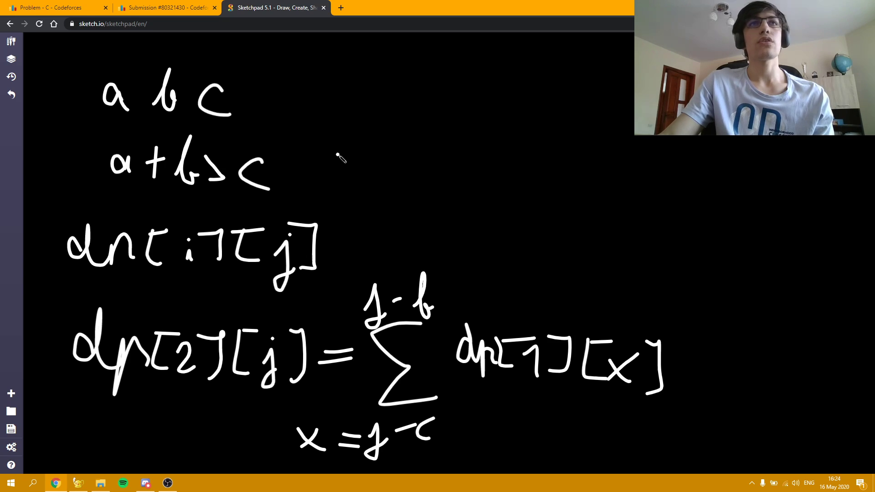
{"action": "mouse_move", "coordinate": [332, 192]}
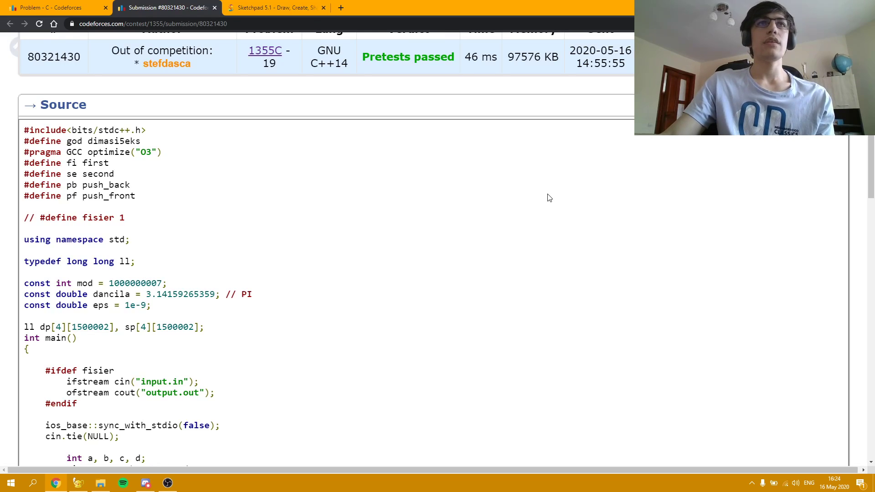
{"action": "mouse_move", "coordinate": [461, 130]}
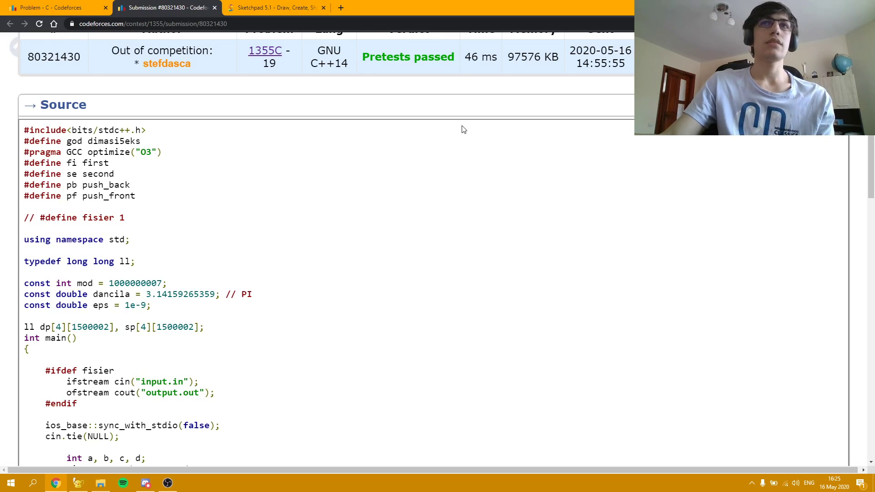
{"action": "mouse_move", "coordinate": [601, 98]}
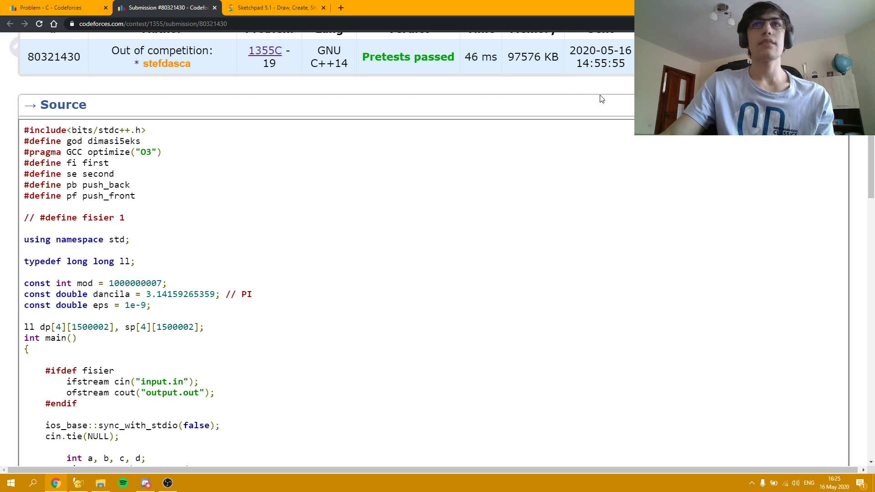
Step: Scroll the submission down to the loops filling dp[1], sp[1], dp[2] and sp[2]
{"action": "scroll", "scroll_direction": "down", "scroll_amount": 3}
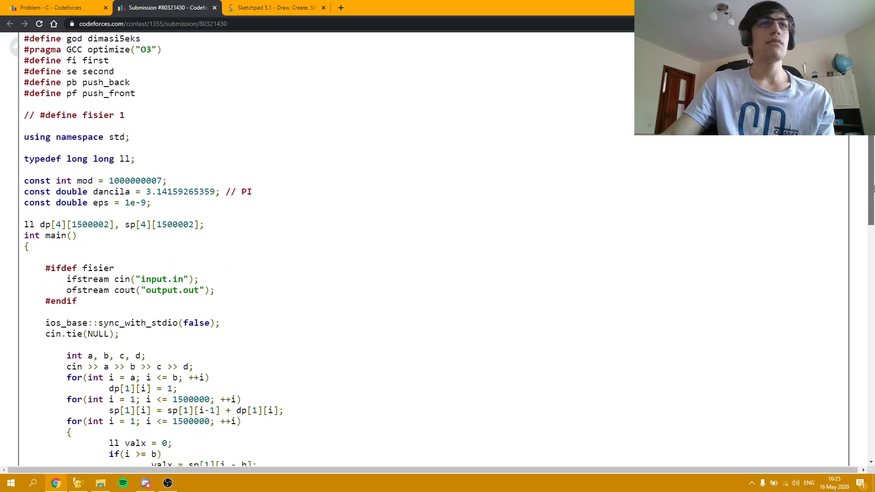
{"action": "scroll", "scroll_direction": "down", "scroll_amount": 3}
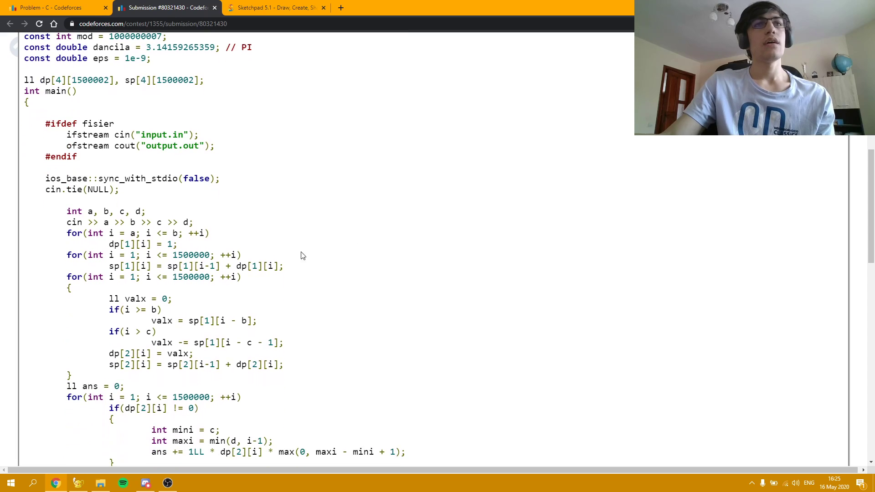
{"action": "mouse_move", "coordinate": [312, 266]}
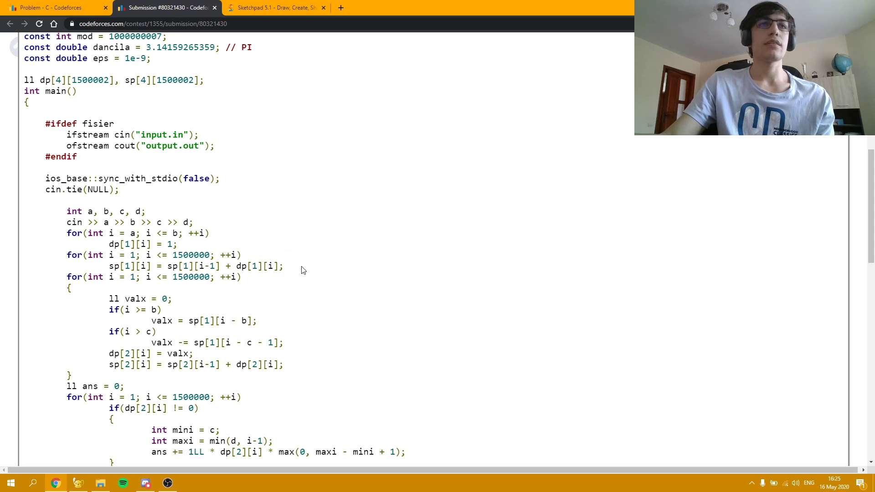
{"action": "mouse_move", "coordinate": [215, 244]}
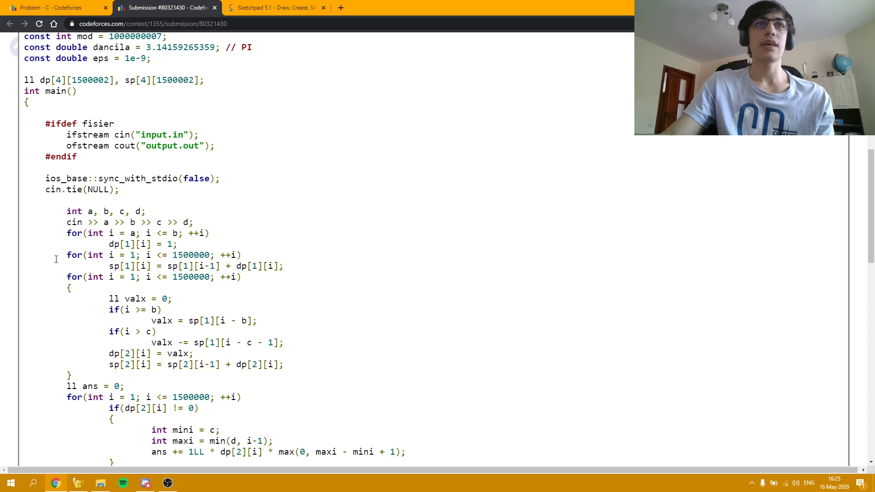
{"action": "mouse_move", "coordinate": [321, 260]}
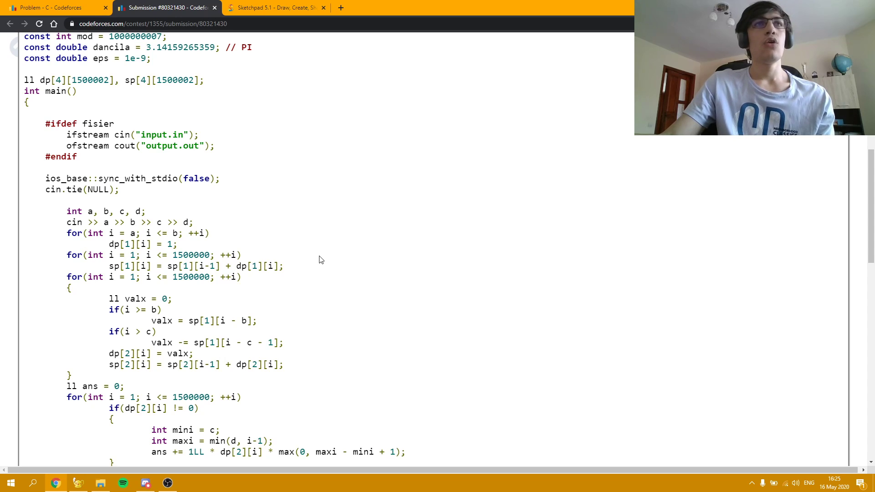
{"action": "mouse_move", "coordinate": [97, 92]}
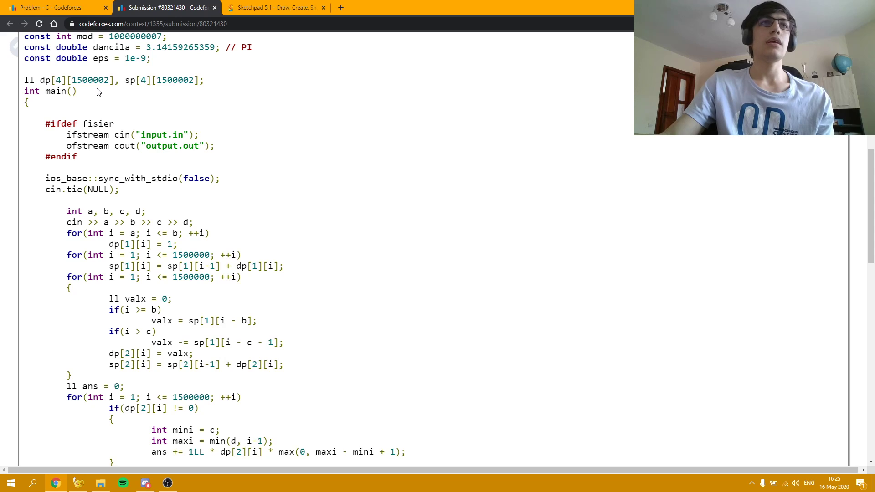
{"action": "mouse_move", "coordinate": [102, 94]}
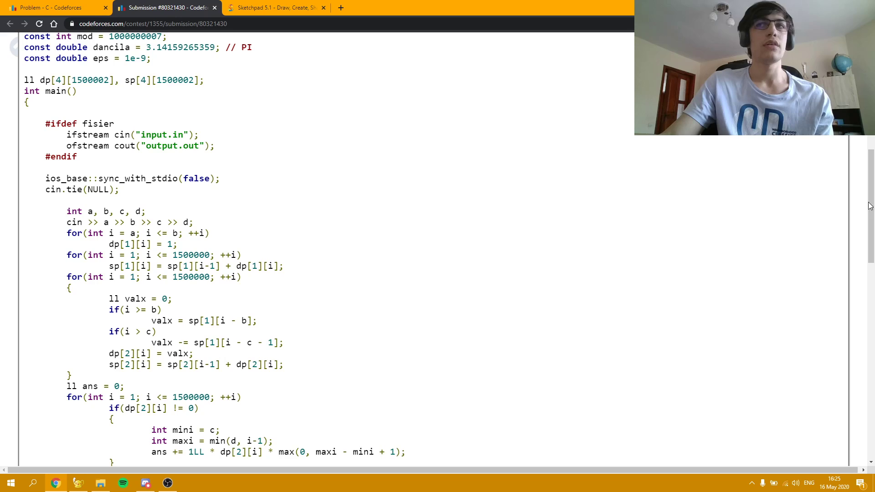
{"action": "scroll", "scroll_direction": "down", "scroll_amount": 3}
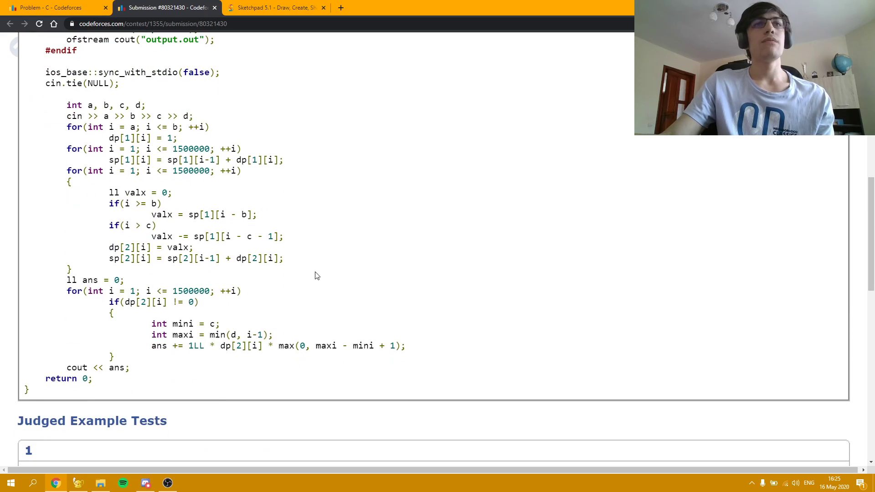
{"action": "mouse_move", "coordinate": [326, 286]}
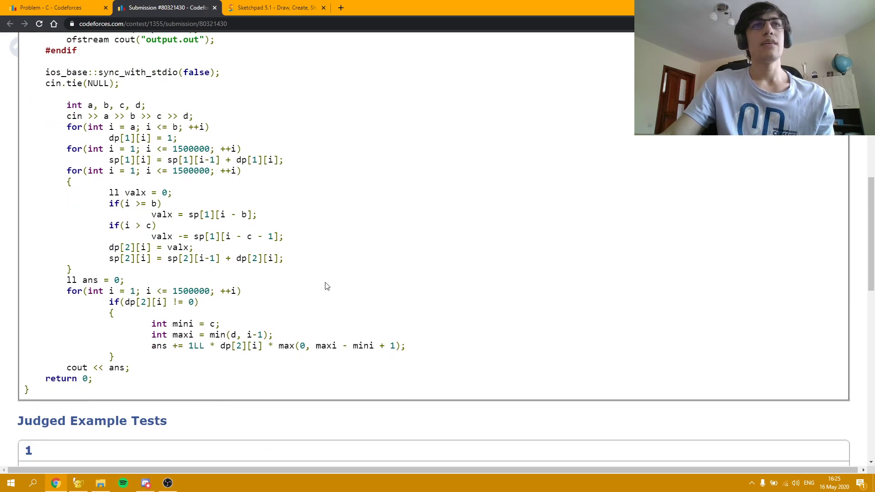
{"action": "mouse_move", "coordinate": [218, 190]}
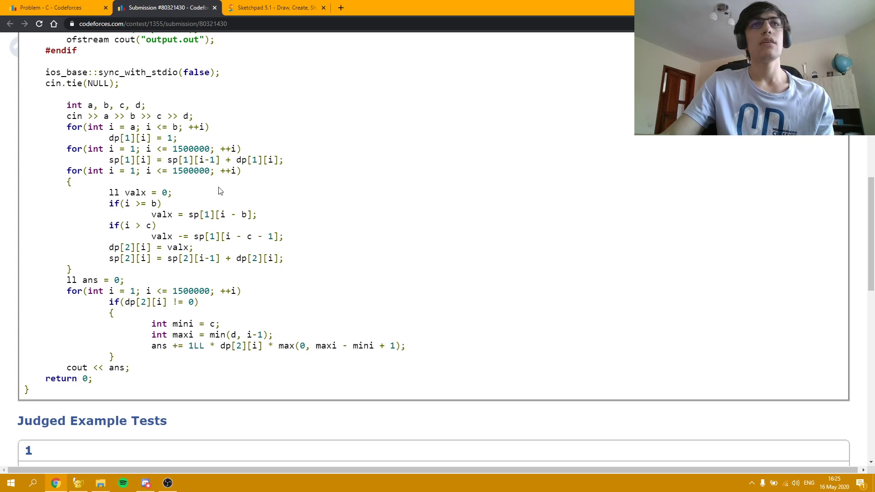
{"action": "mouse_move", "coordinate": [161, 183]}
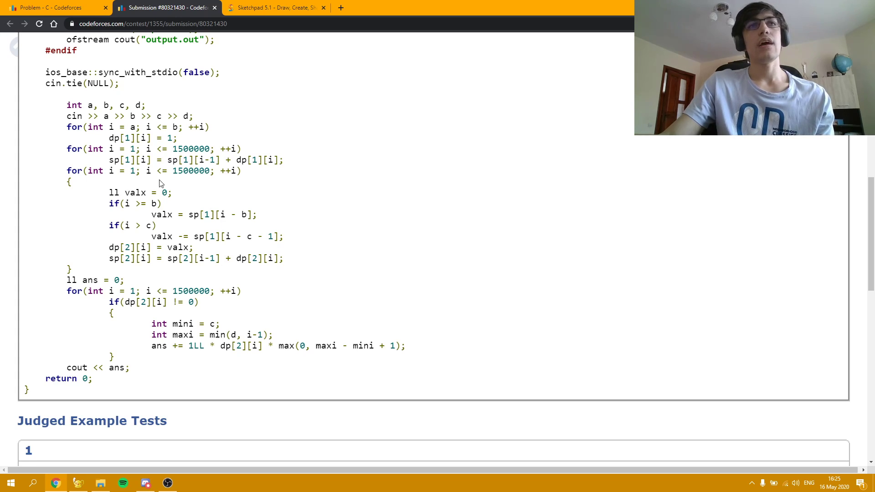
{"action": "mouse_move", "coordinate": [268, 194]}
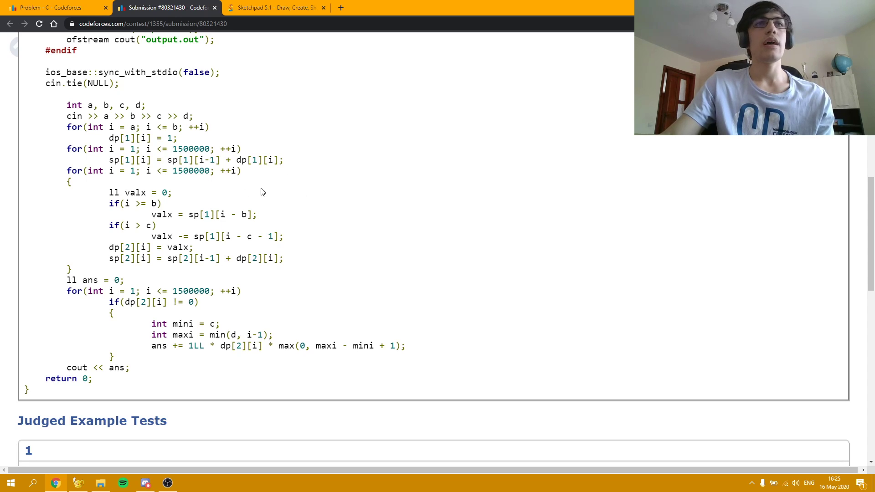
{"action": "mouse_move", "coordinate": [333, 187]}
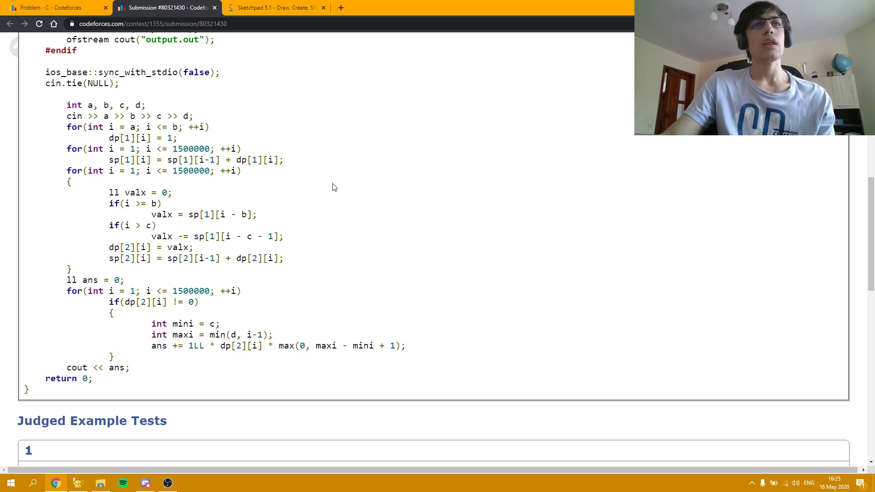
{"action": "mouse_move", "coordinate": [211, 191]}
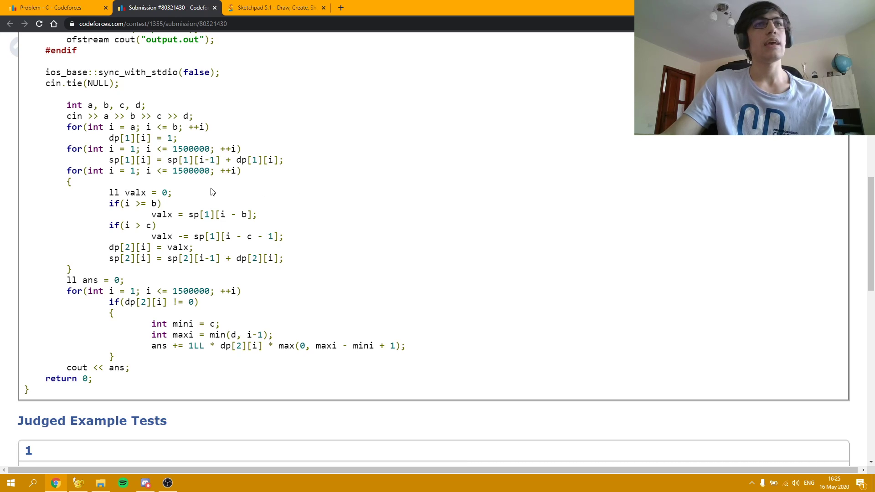
{"action": "mouse_move", "coordinate": [320, 236]}
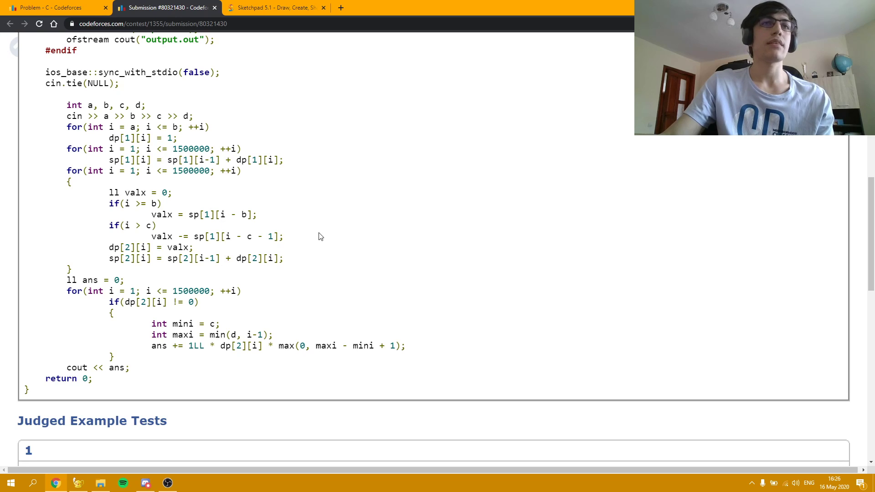
{"action": "mouse_move", "coordinate": [302, 217]}
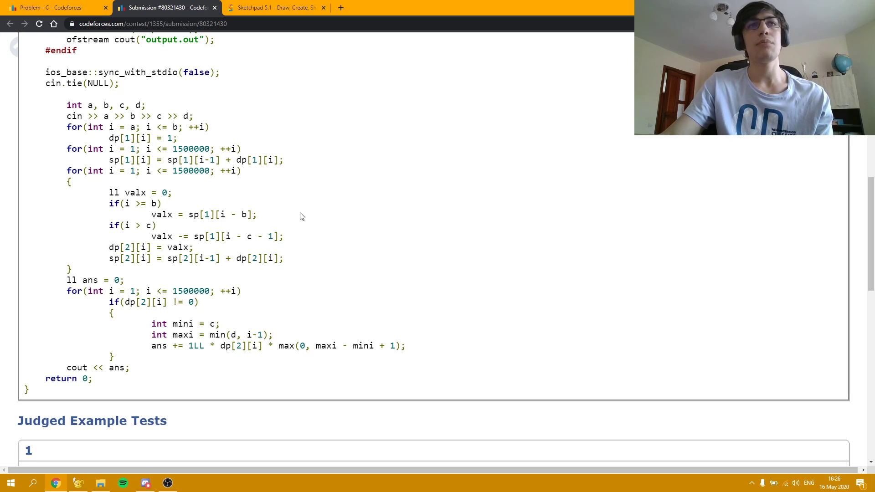
{"action": "mouse_move", "coordinate": [179, 204]}
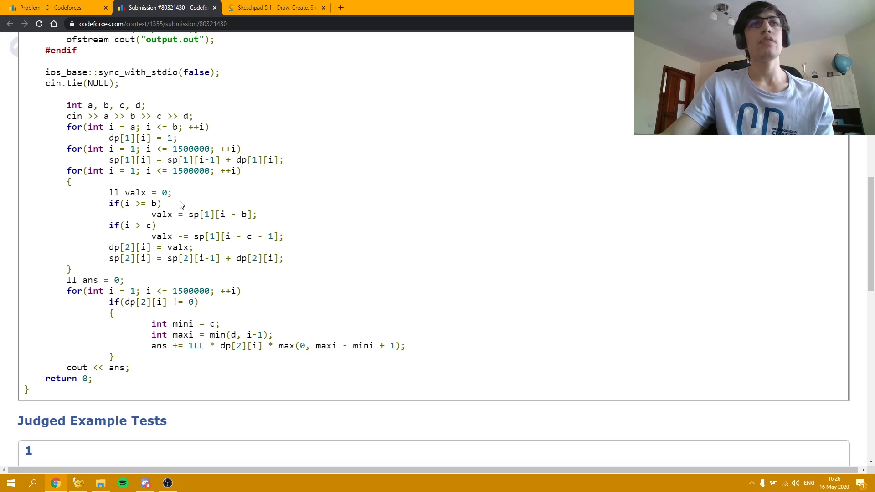
{"action": "mouse_move", "coordinate": [220, 208]}
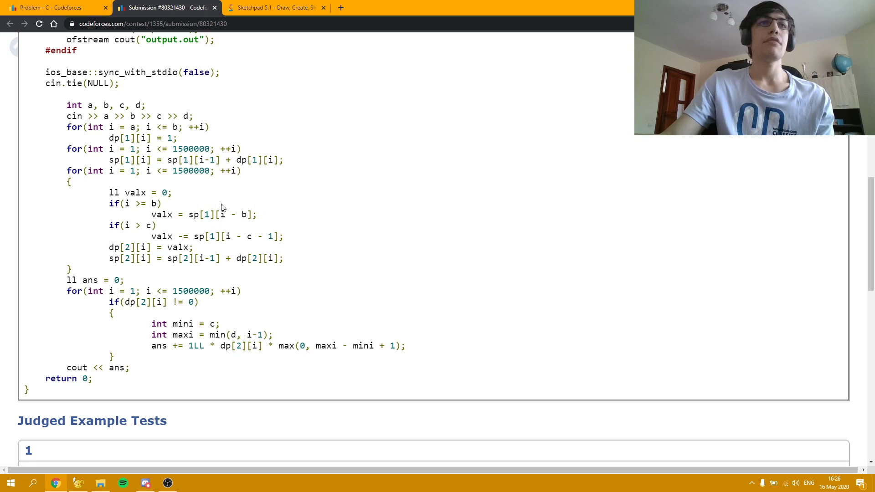
{"action": "mouse_move", "coordinate": [203, 205]}
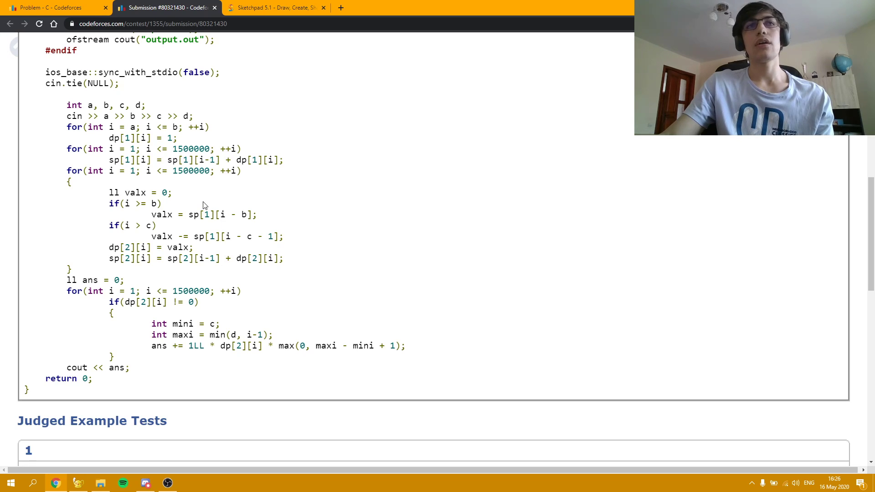
{"action": "mouse_move", "coordinate": [217, 226]}
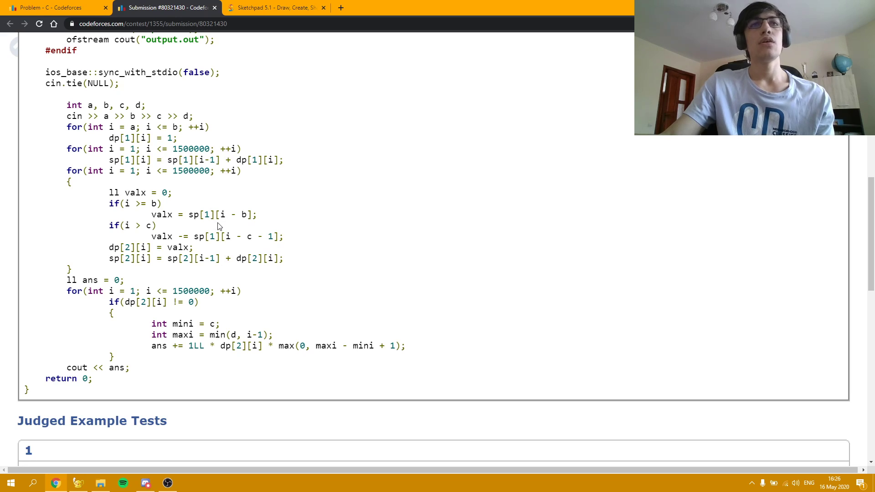
{"action": "mouse_move", "coordinate": [272, 221]}
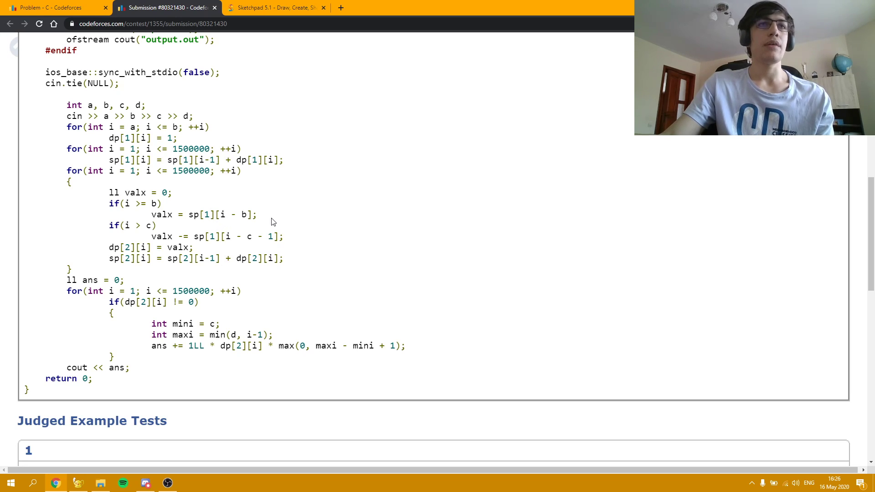
{"action": "mouse_move", "coordinate": [189, 229]}
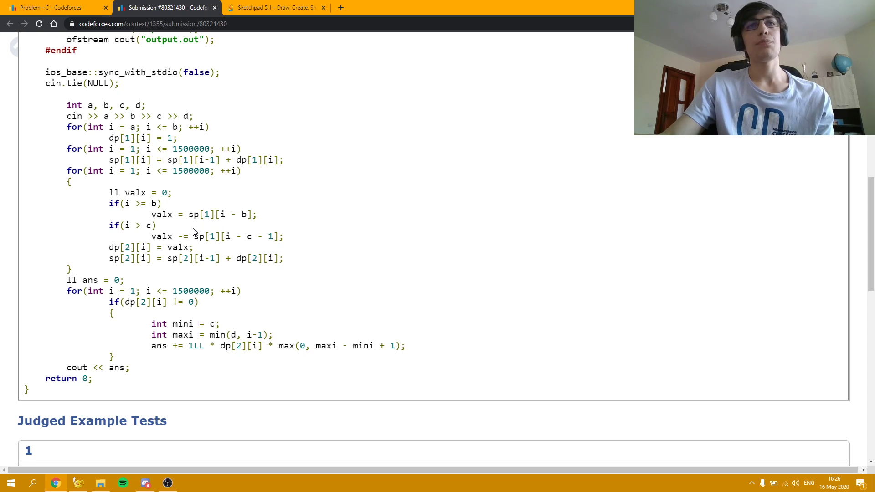
{"action": "mouse_move", "coordinate": [221, 250]}
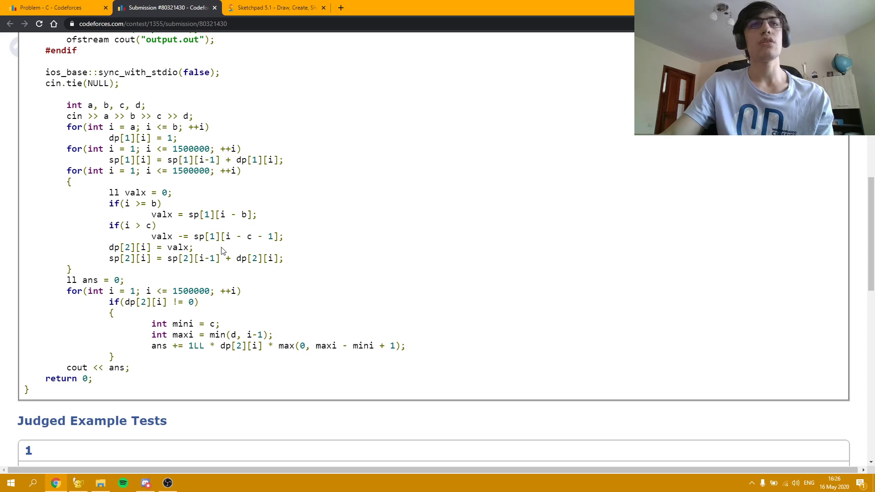
{"action": "mouse_move", "coordinate": [317, 243]}
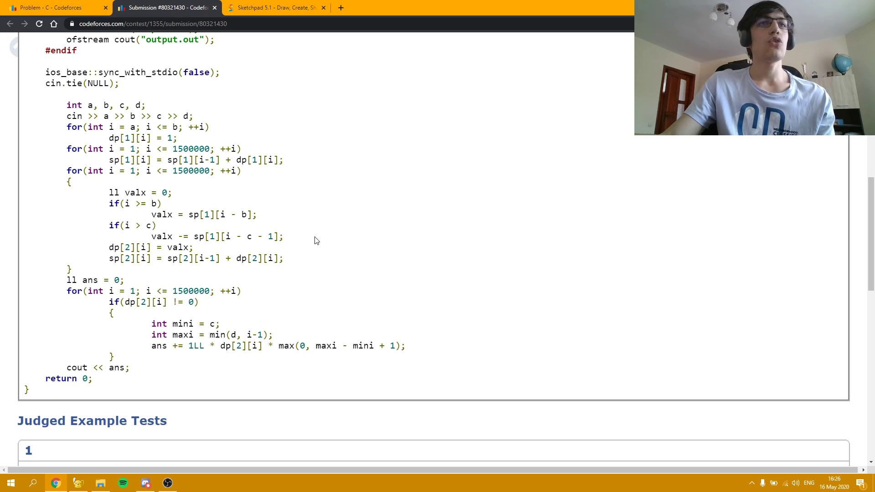
{"action": "mouse_move", "coordinate": [105, 250]}
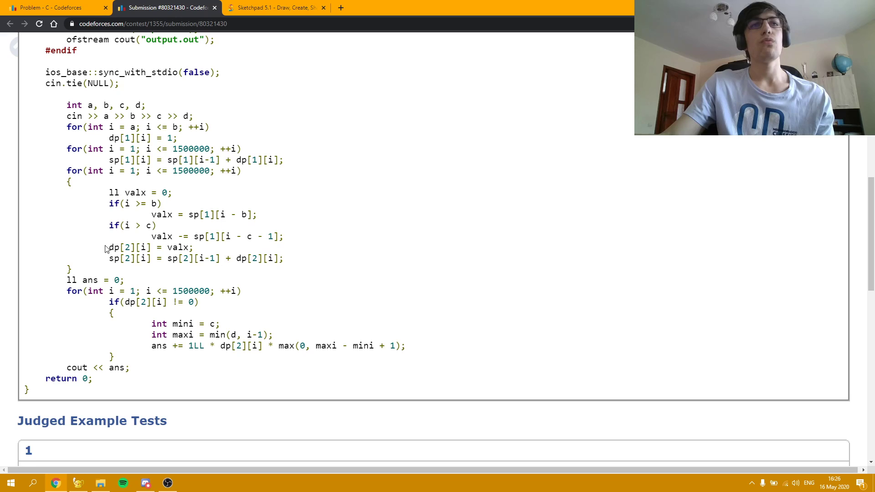
{"action": "mouse_move", "coordinate": [203, 249]}
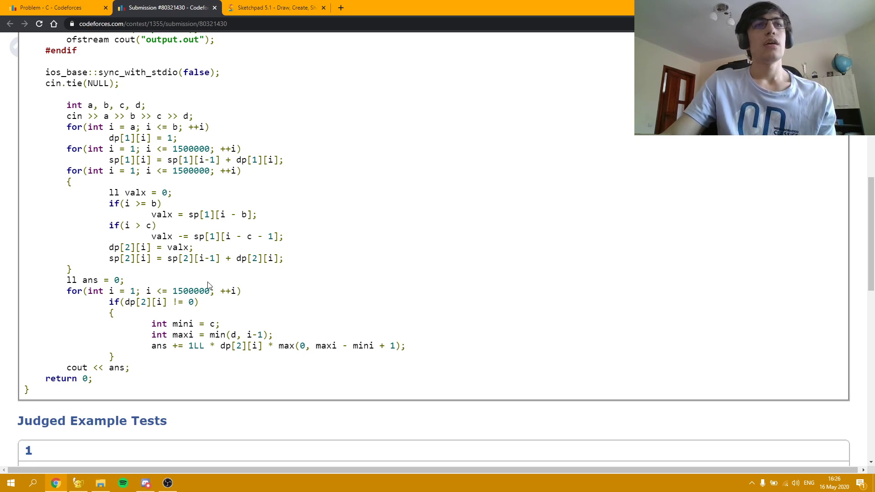
{"action": "mouse_move", "coordinate": [259, 298]}
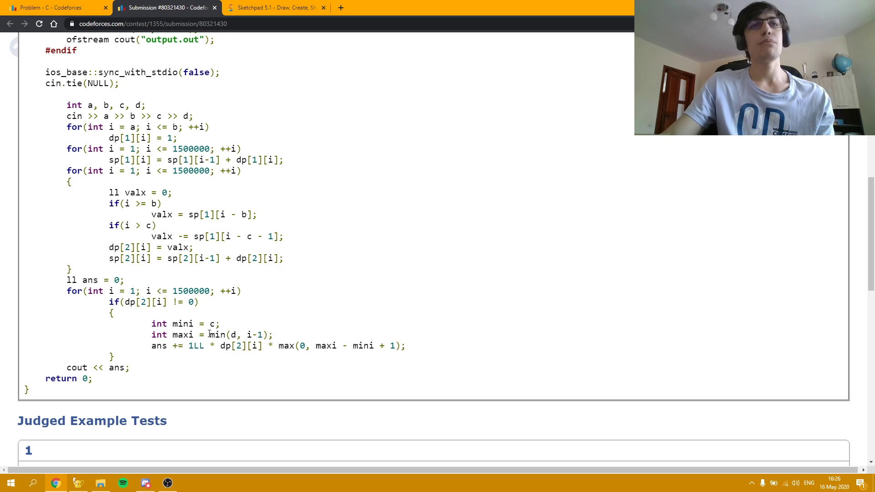
{"action": "mouse_move", "coordinate": [284, 334]}
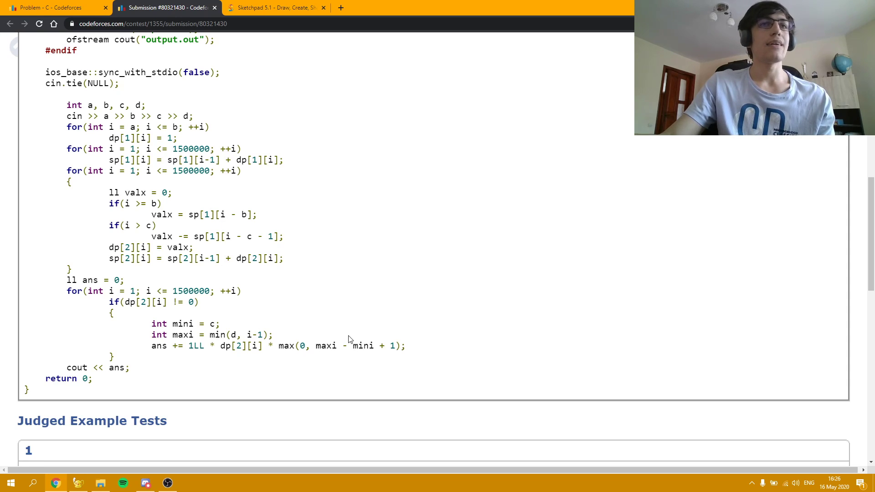
{"action": "mouse_move", "coordinate": [257, 320]}
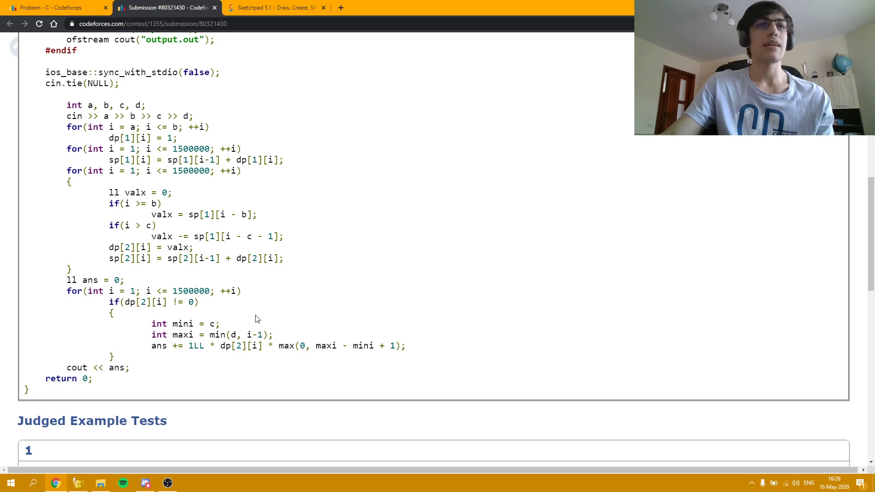
{"action": "mouse_move", "coordinate": [218, 364]}
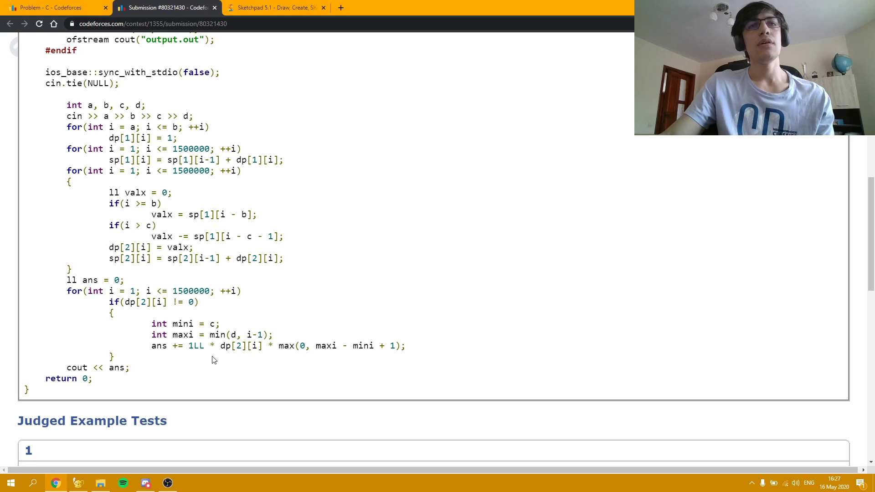
{"action": "mouse_move", "coordinate": [227, 361]}
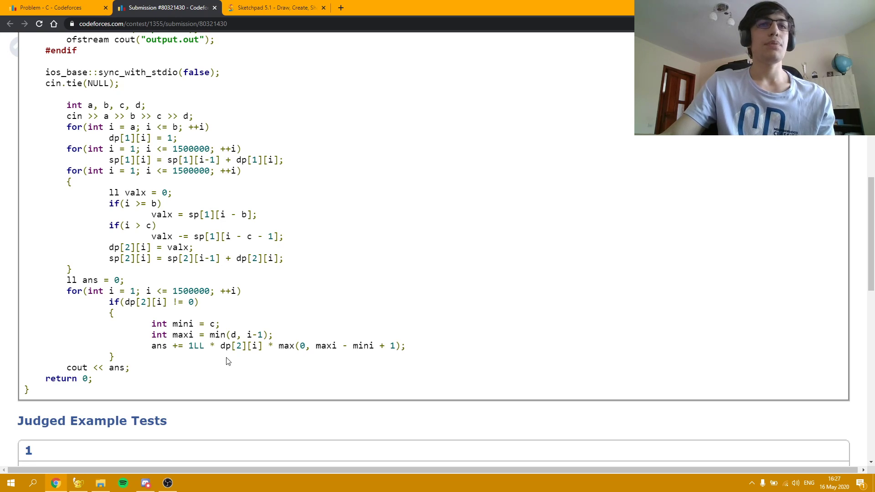
{"action": "mouse_move", "coordinate": [258, 362]}
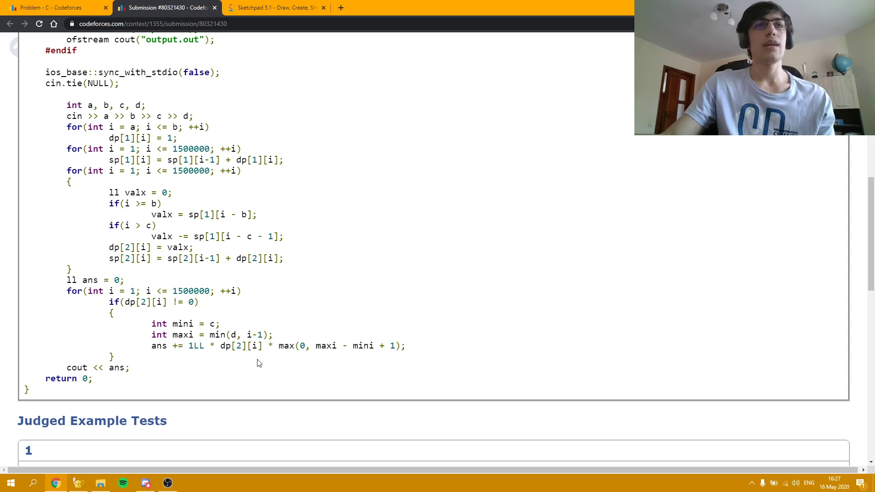
{"action": "mouse_move", "coordinate": [289, 357]}
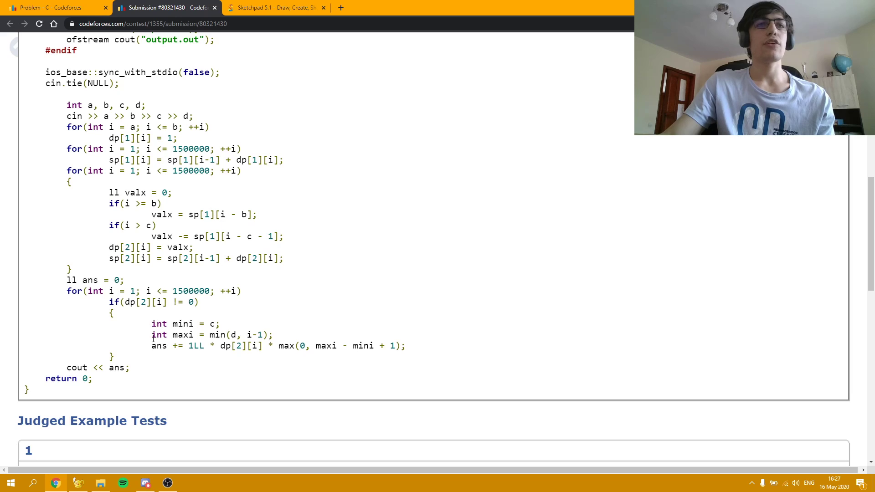
{"action": "mouse_move", "coordinate": [247, 312]}
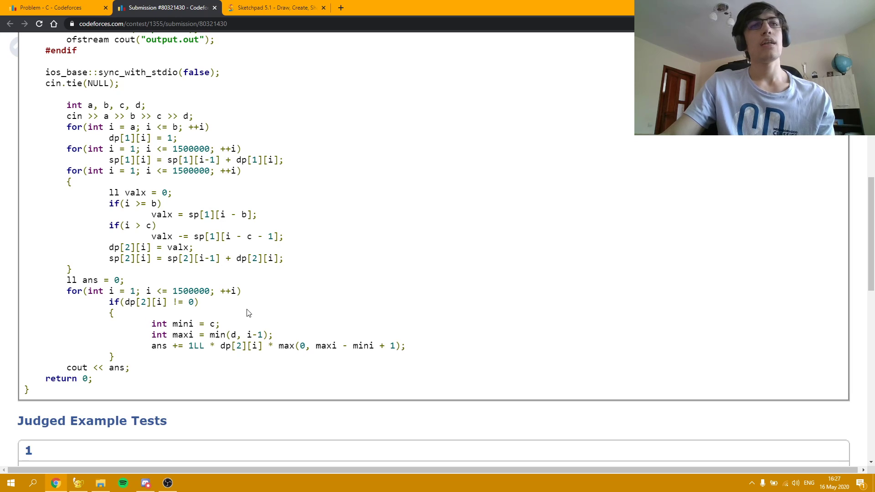